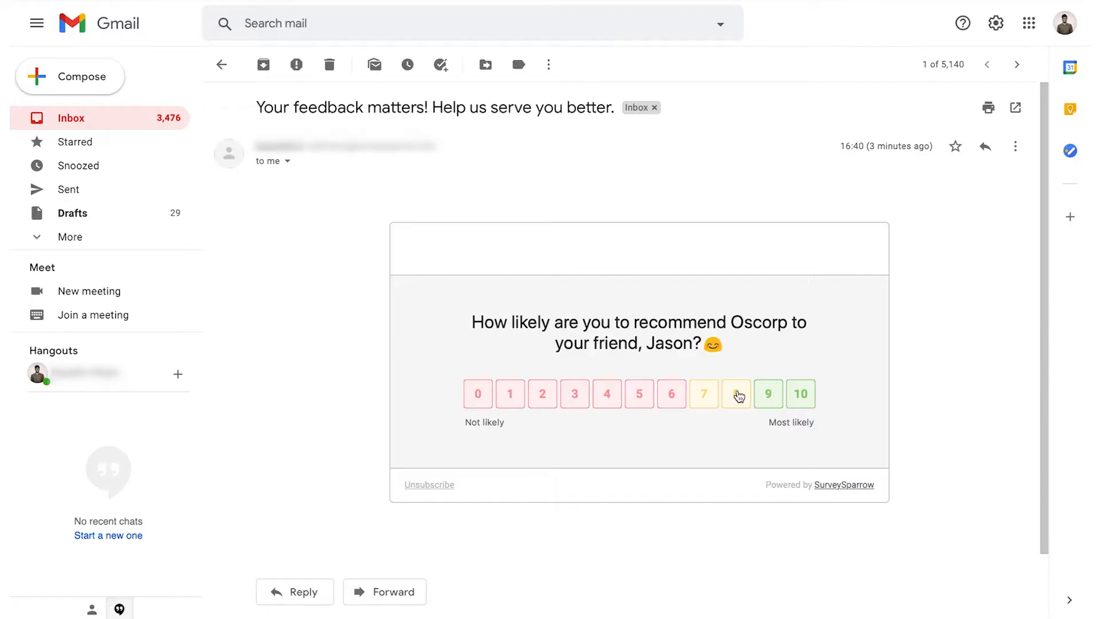
- Answer the Oscorp recommendation question in the Gmail survey email with rating 8
click(736, 394)
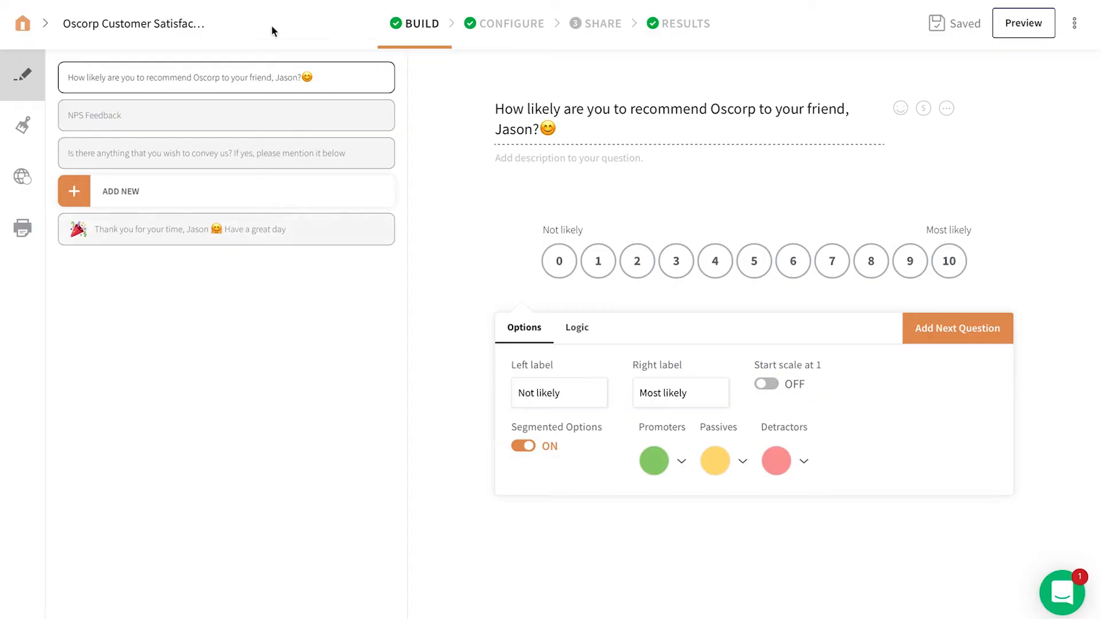
mouse_move(490, 37)
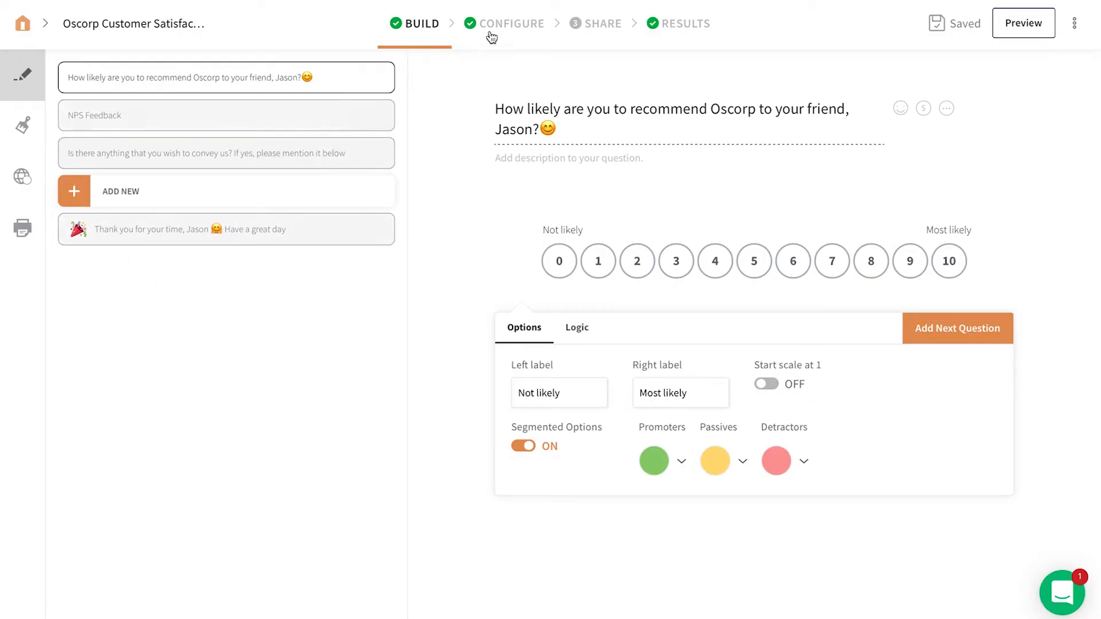
- Enable the Follow Up Email workflow with Follow Up Question By Rating turned on
click(511, 23)
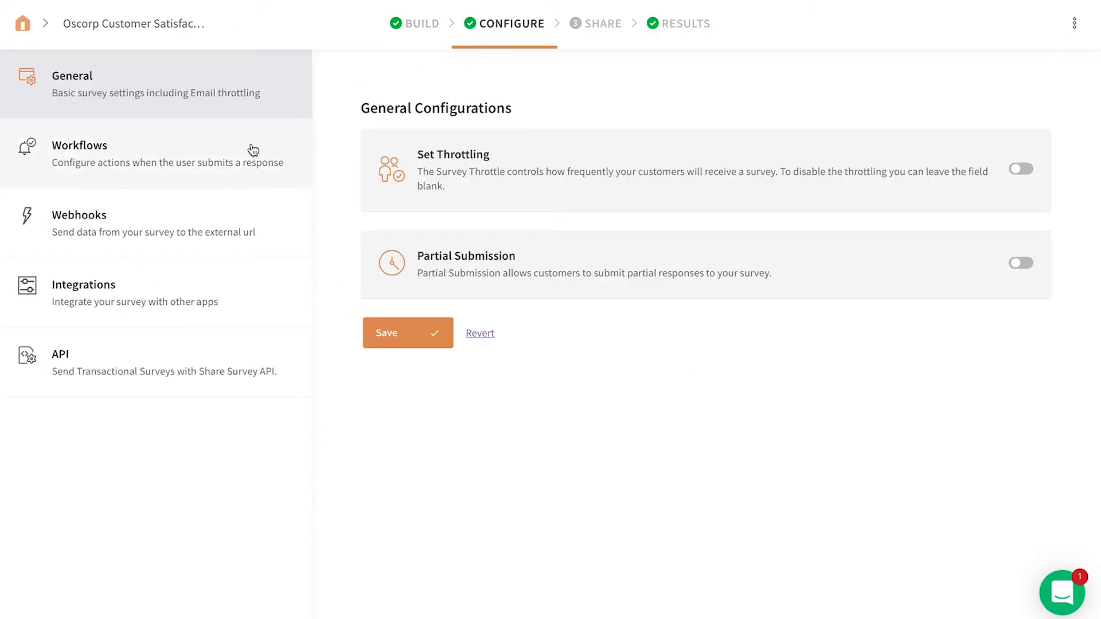
click(81, 145)
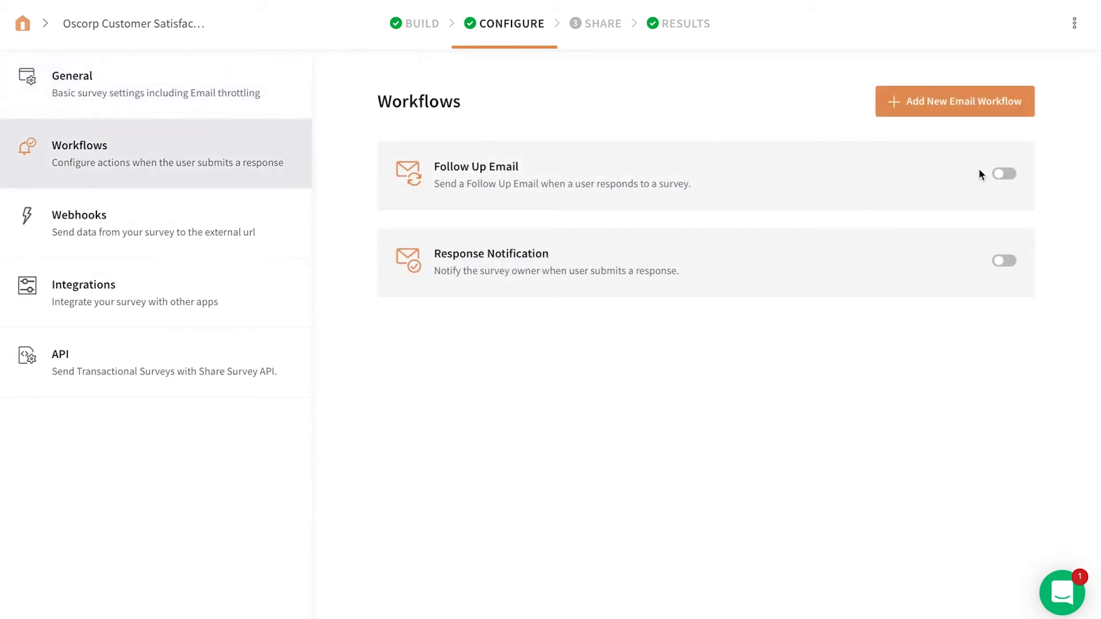
click(1004, 175)
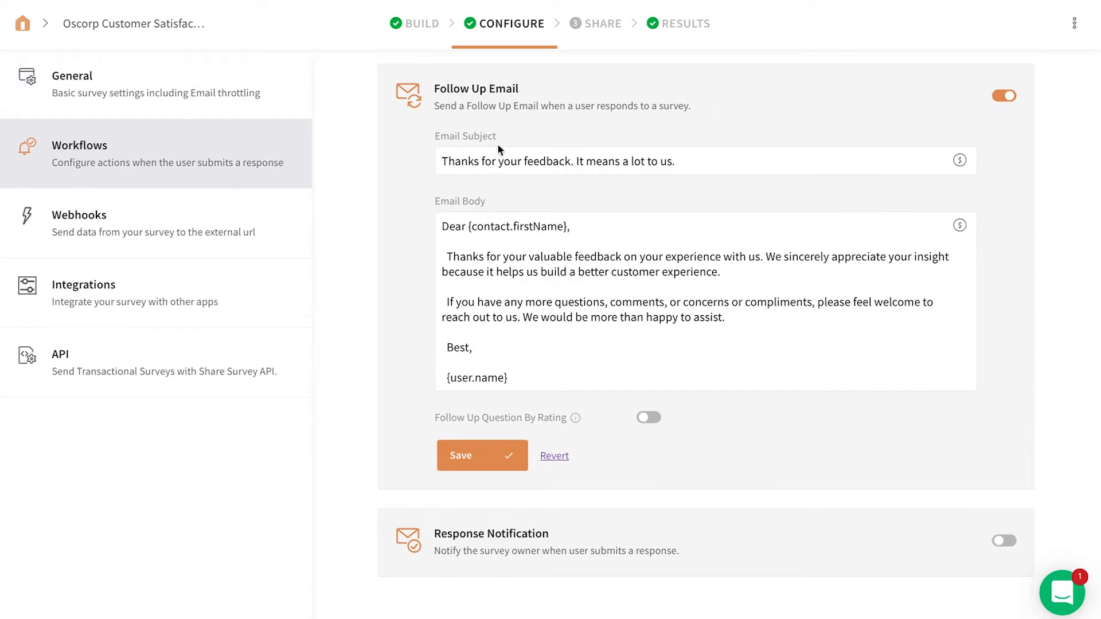
mouse_move(692, 312)
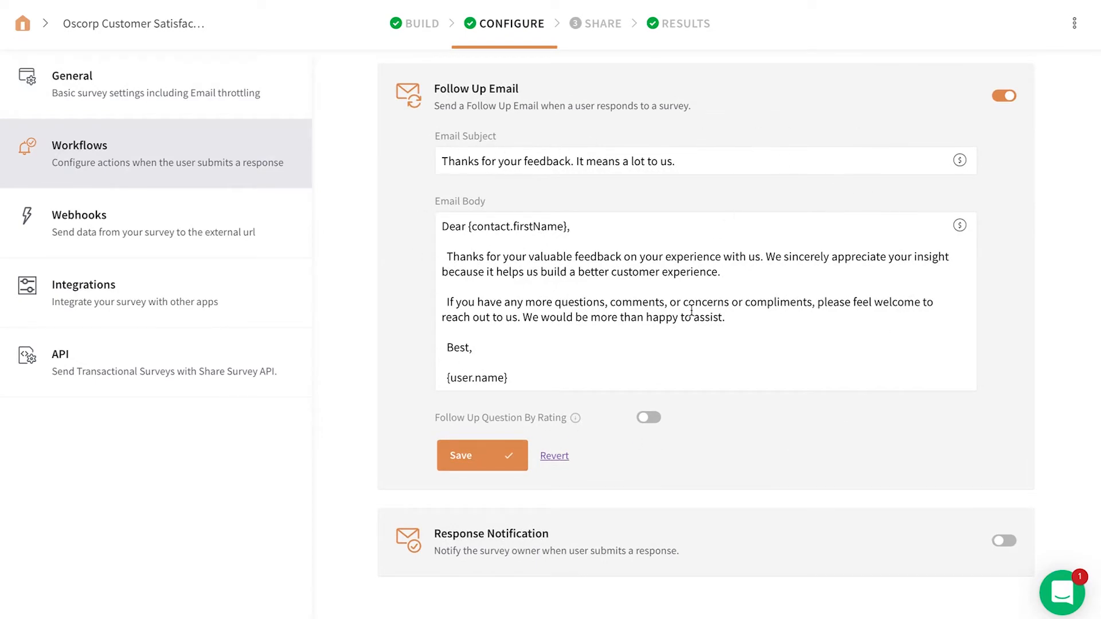
click(648, 418)
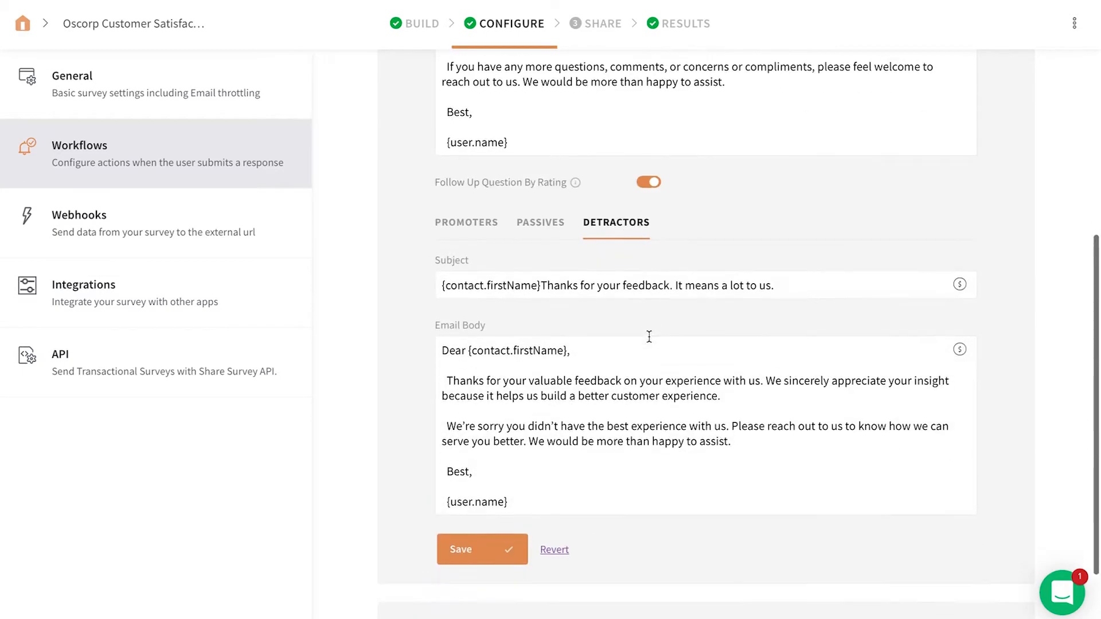
- Add the First Name variable to the Detractors subject and save the follow-up settings
scroll(down, 3)
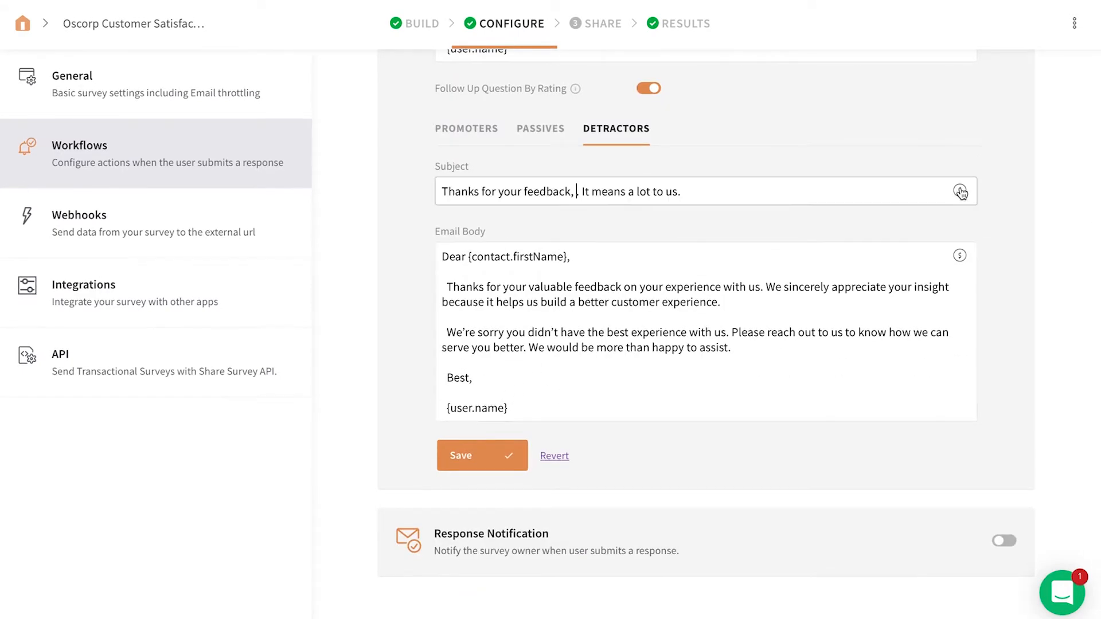
click(962, 191)
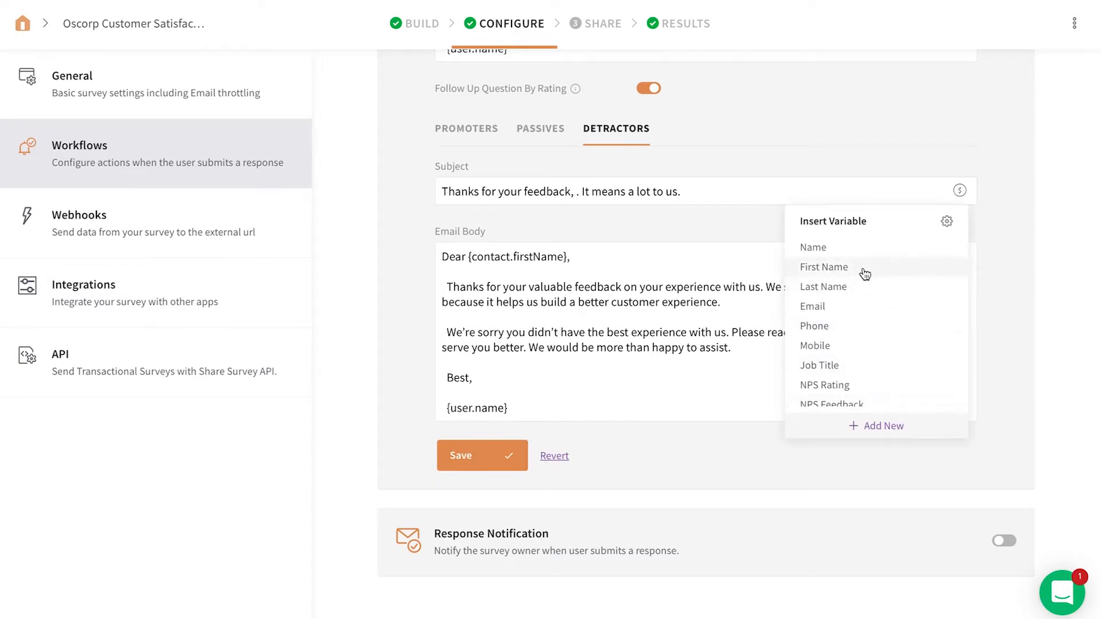
click(823, 267)
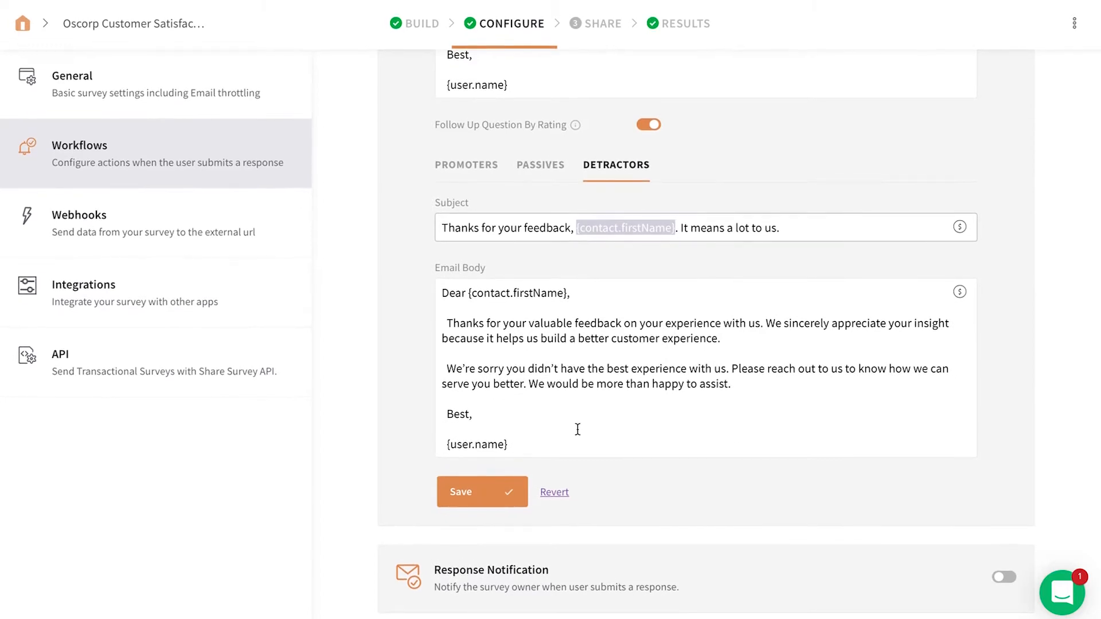
click(482, 492)
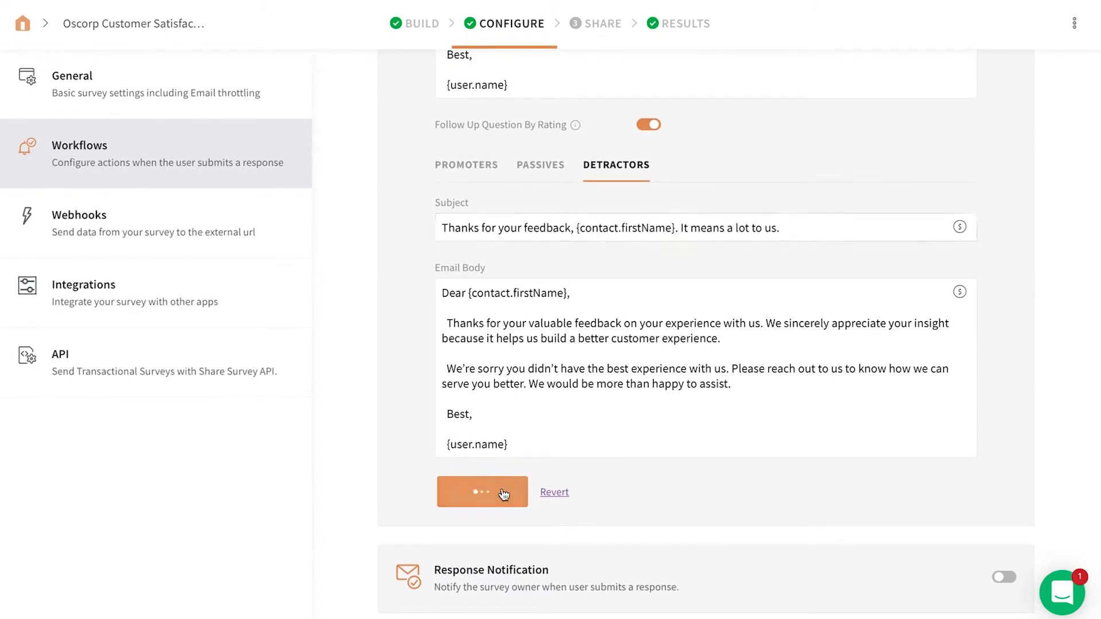
- Start a new email workflow with a filter condition on NPS Rating greater than 8
click(483, 492)
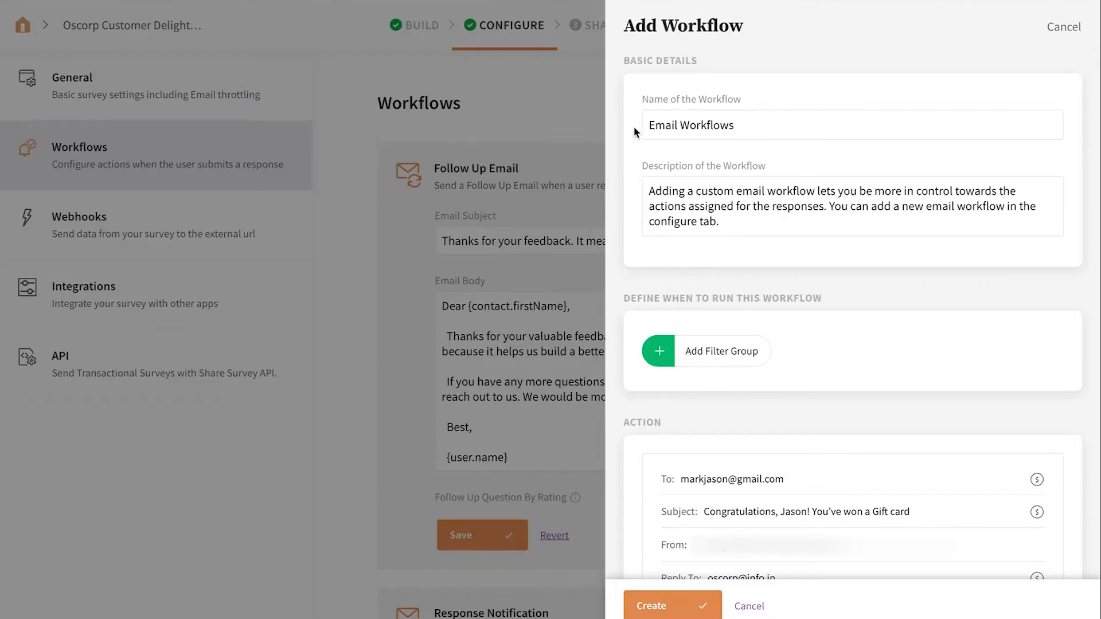
mouse_move(839, 170)
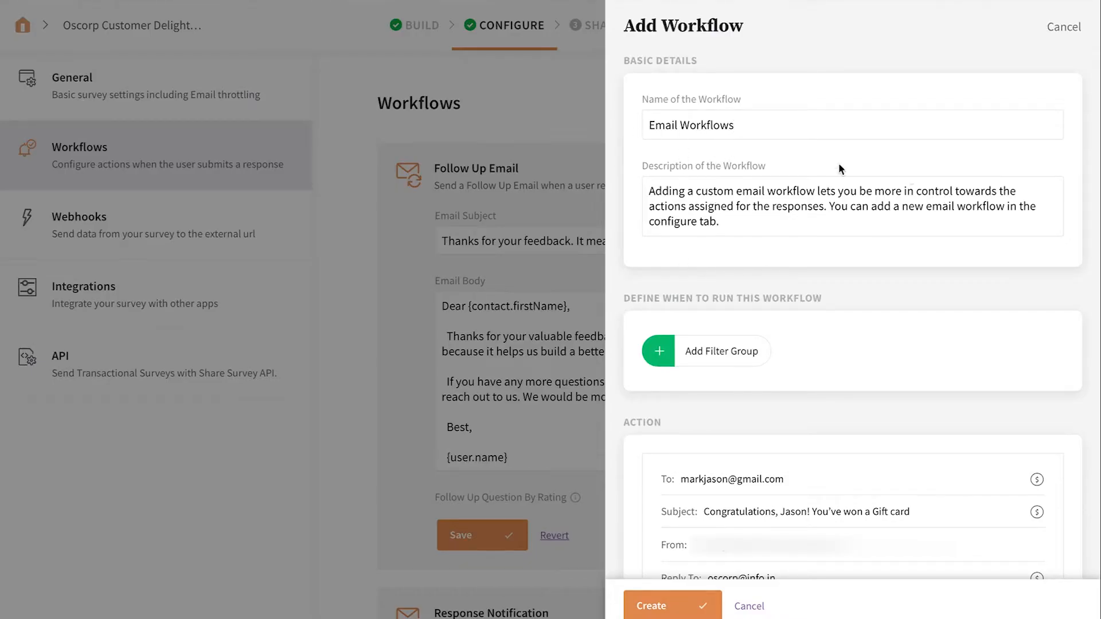
click(707, 351)
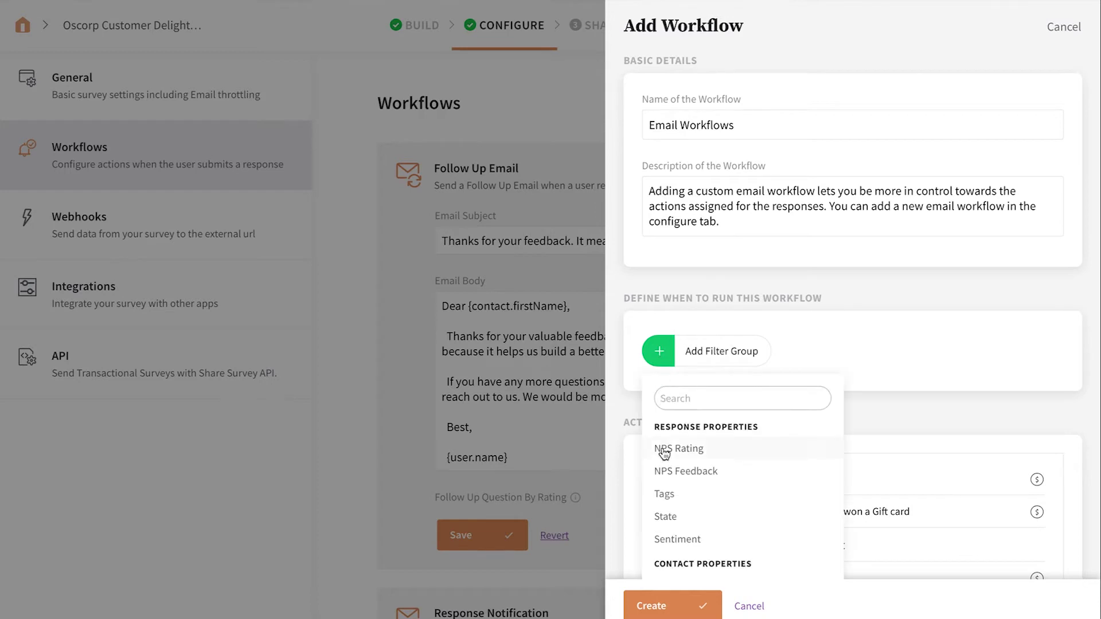
click(678, 449)
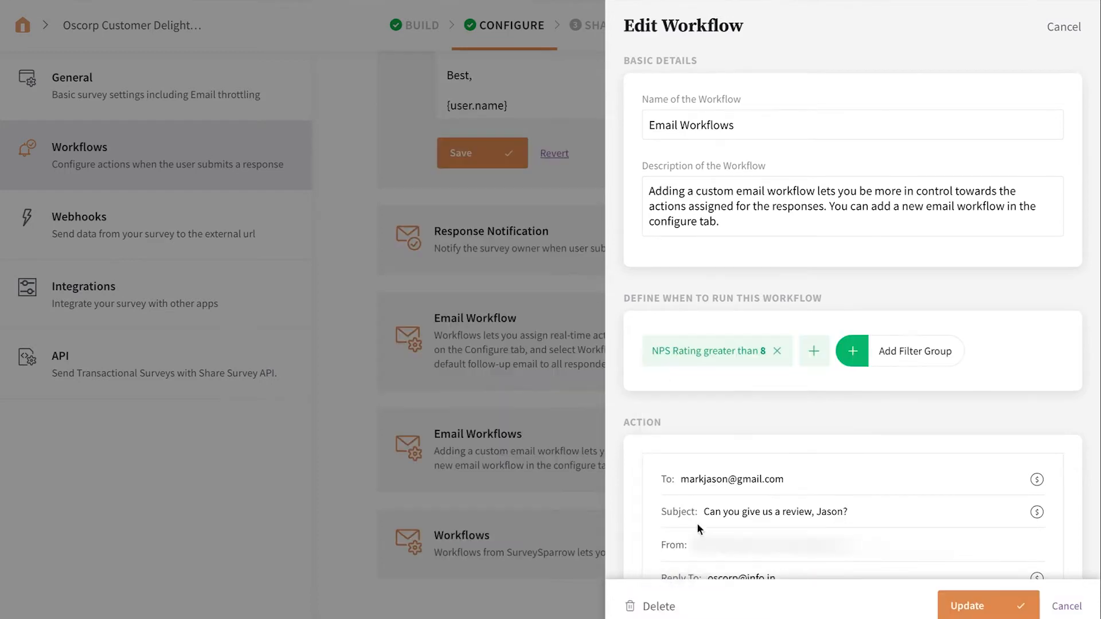
- Add a second condition Job Title contains CEO and confirm the filter group
click(851, 351)
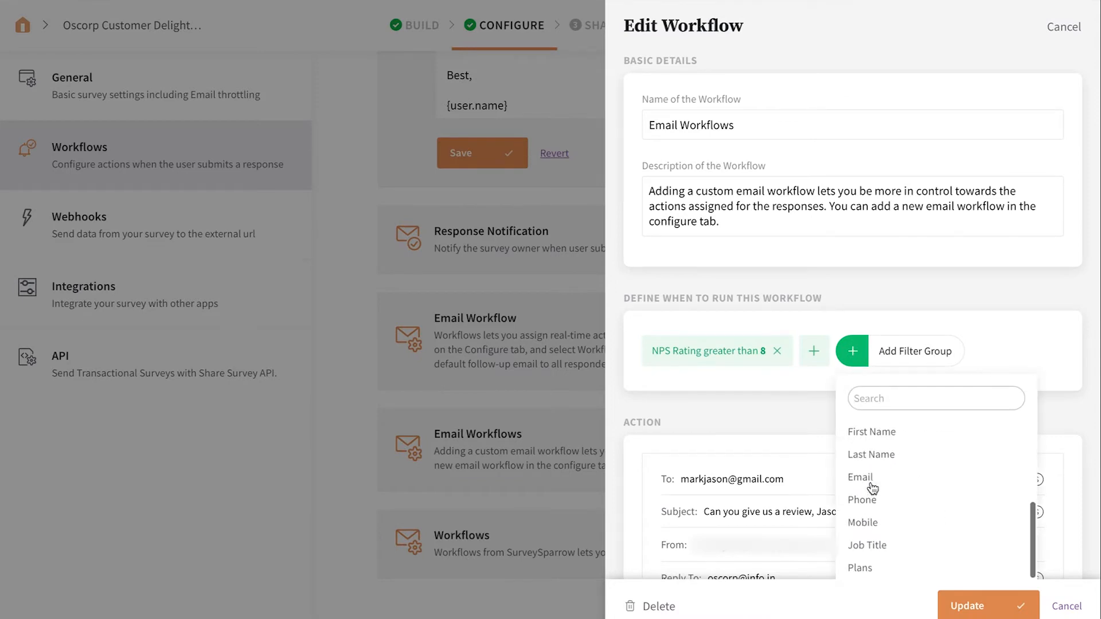
click(860, 477)
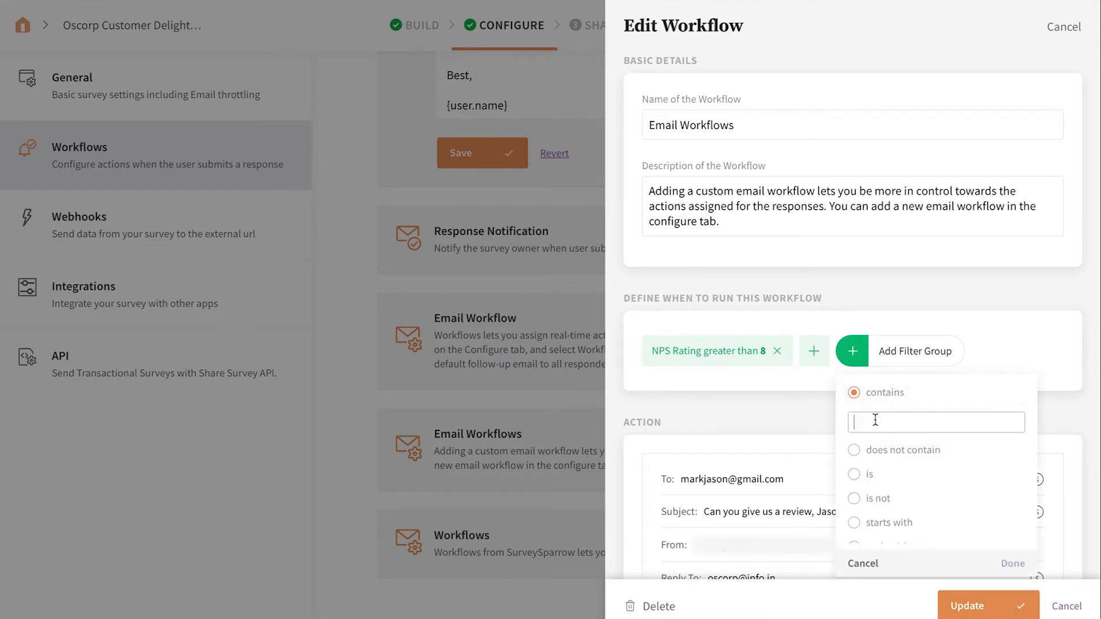
click(1011, 563)
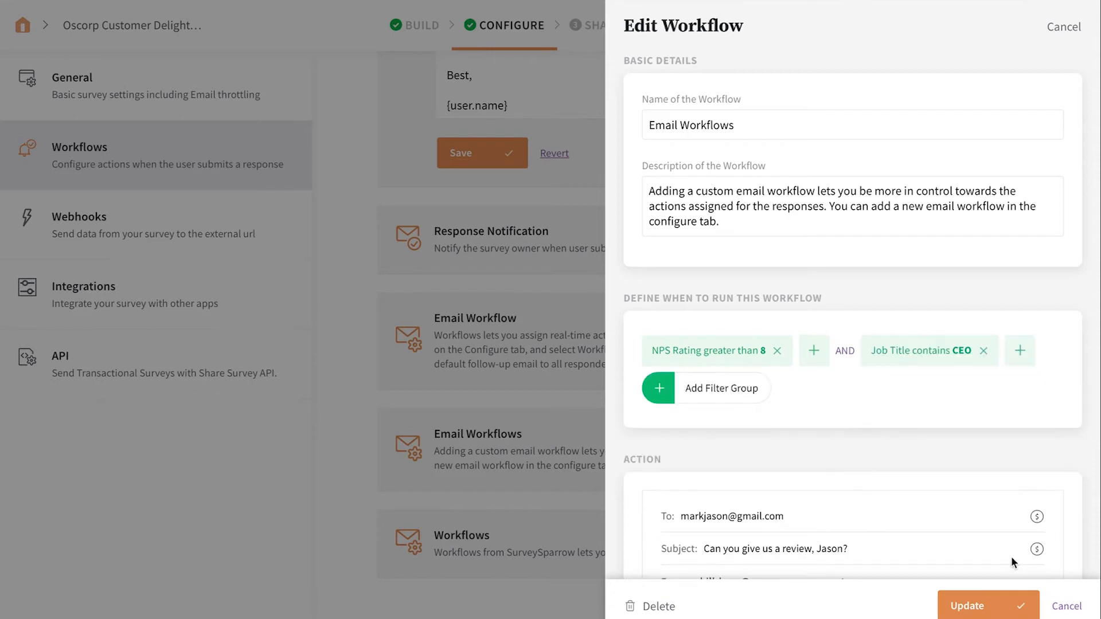
- Add the contact name variable to the recipients and greet by Full Name in the body
scroll(down, 3)
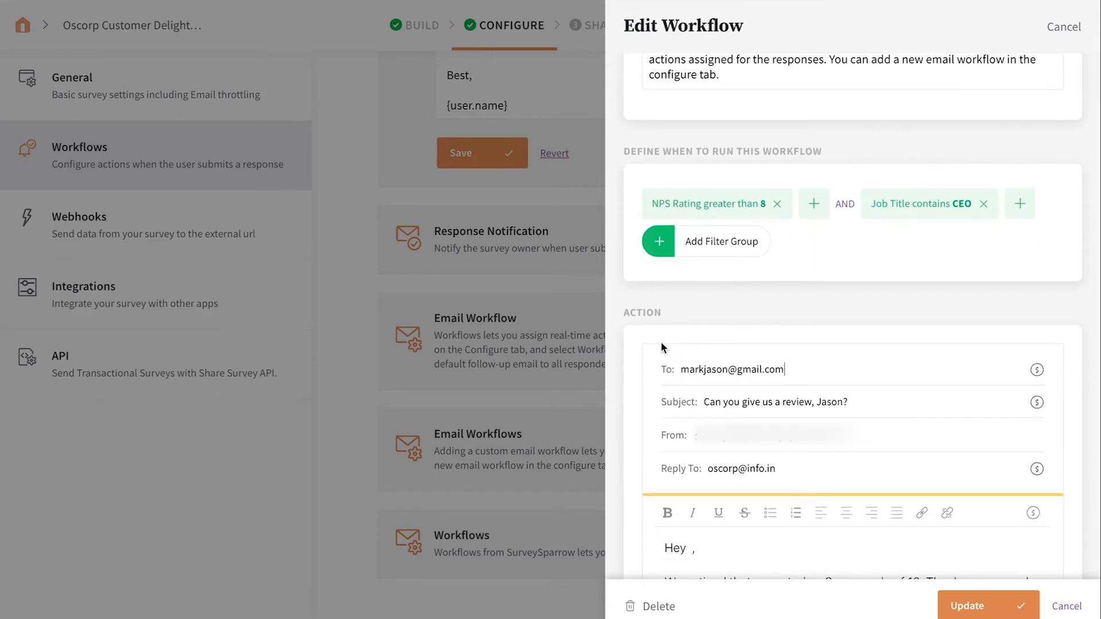
click(1036, 369)
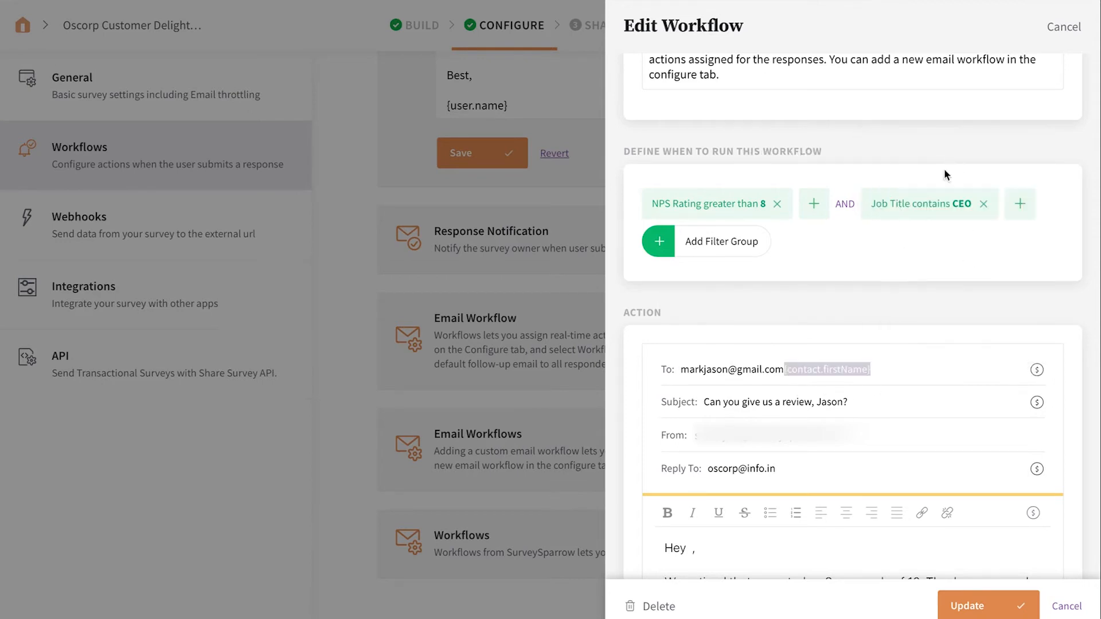
scroll(down, 3)
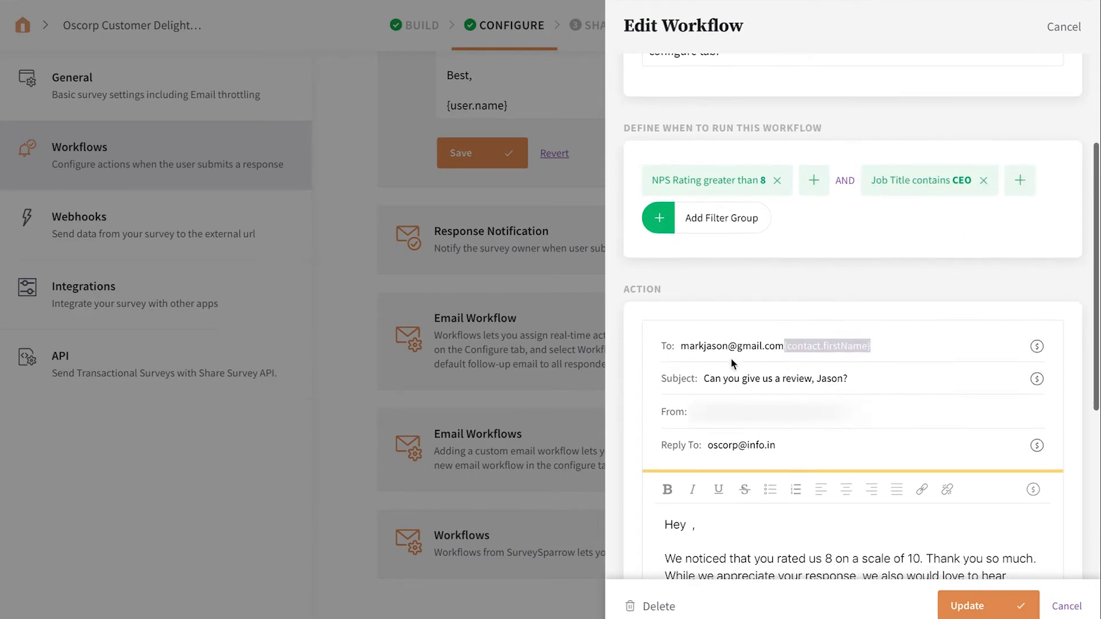
scroll(down, 3)
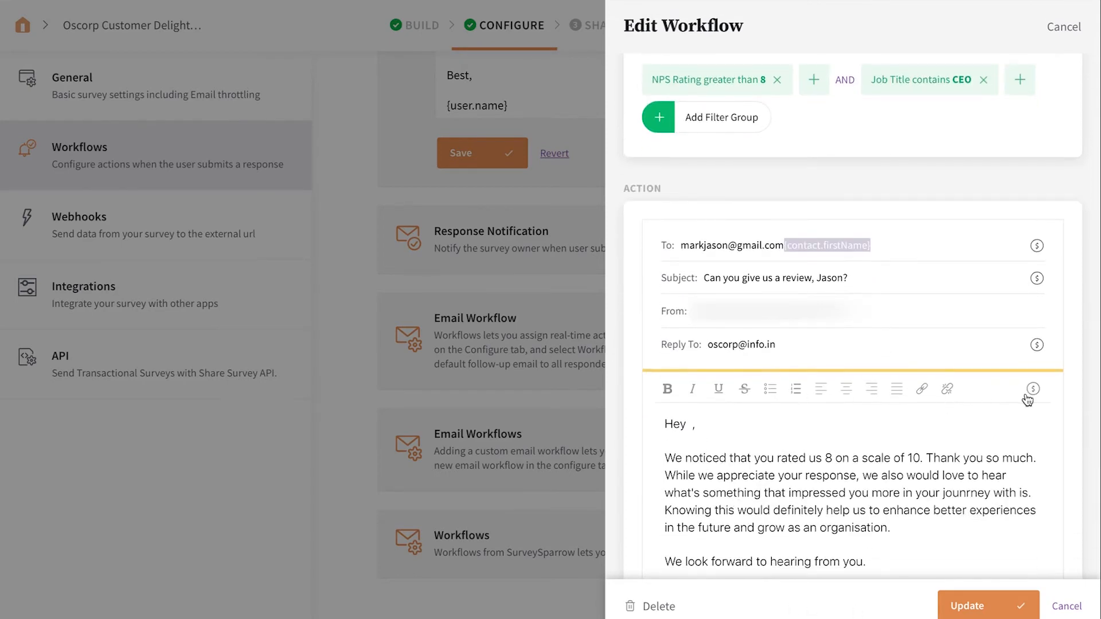
click(1050, 388)
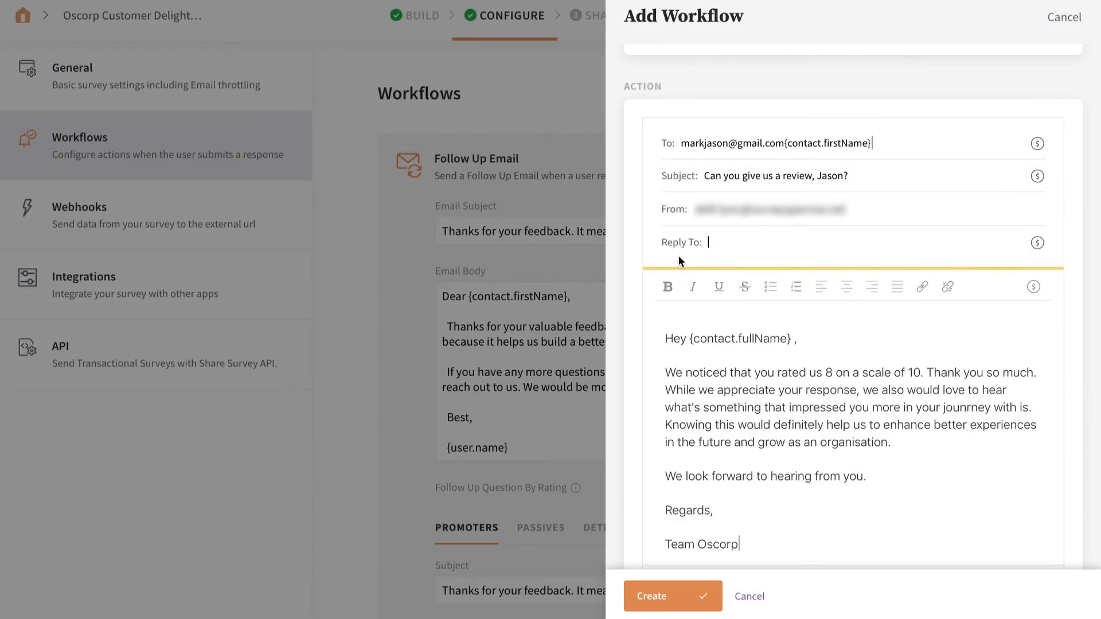
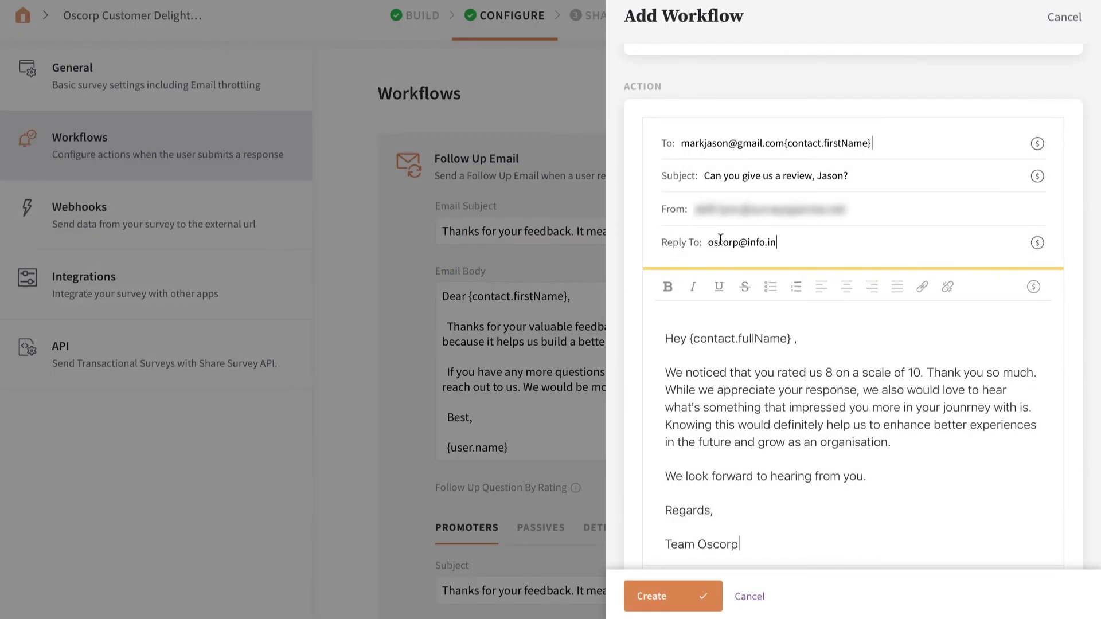
scroll(down, 3)
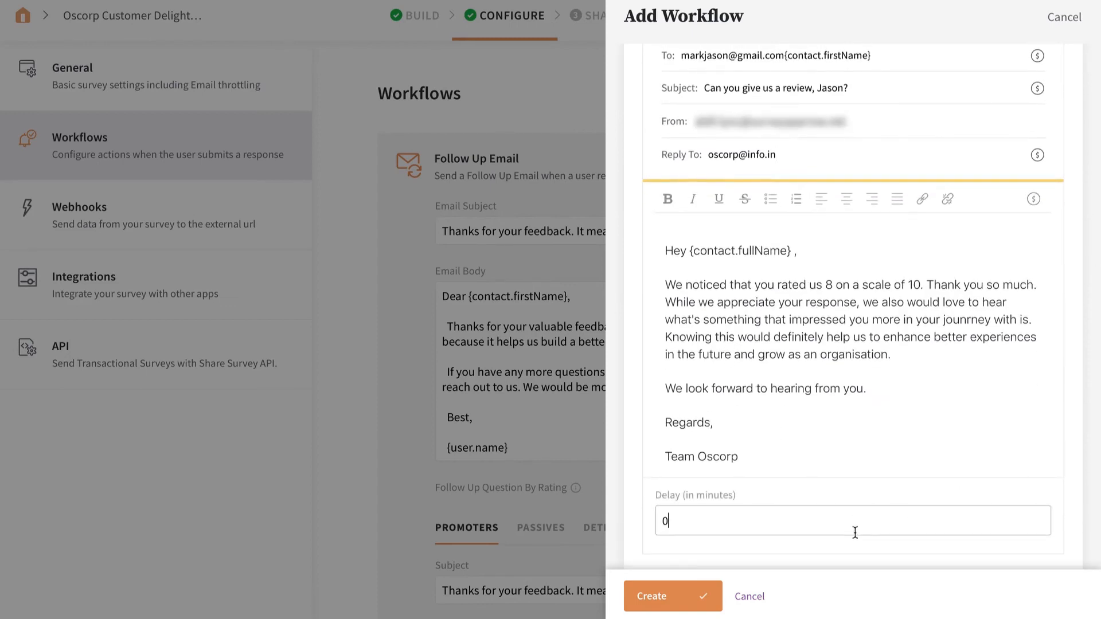
text(10)
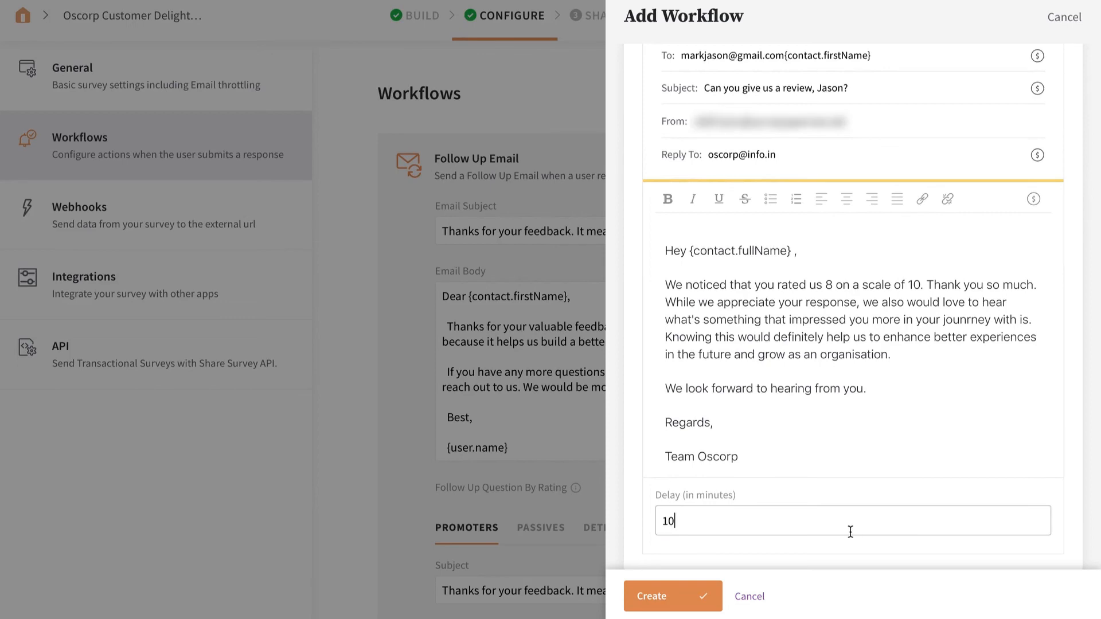